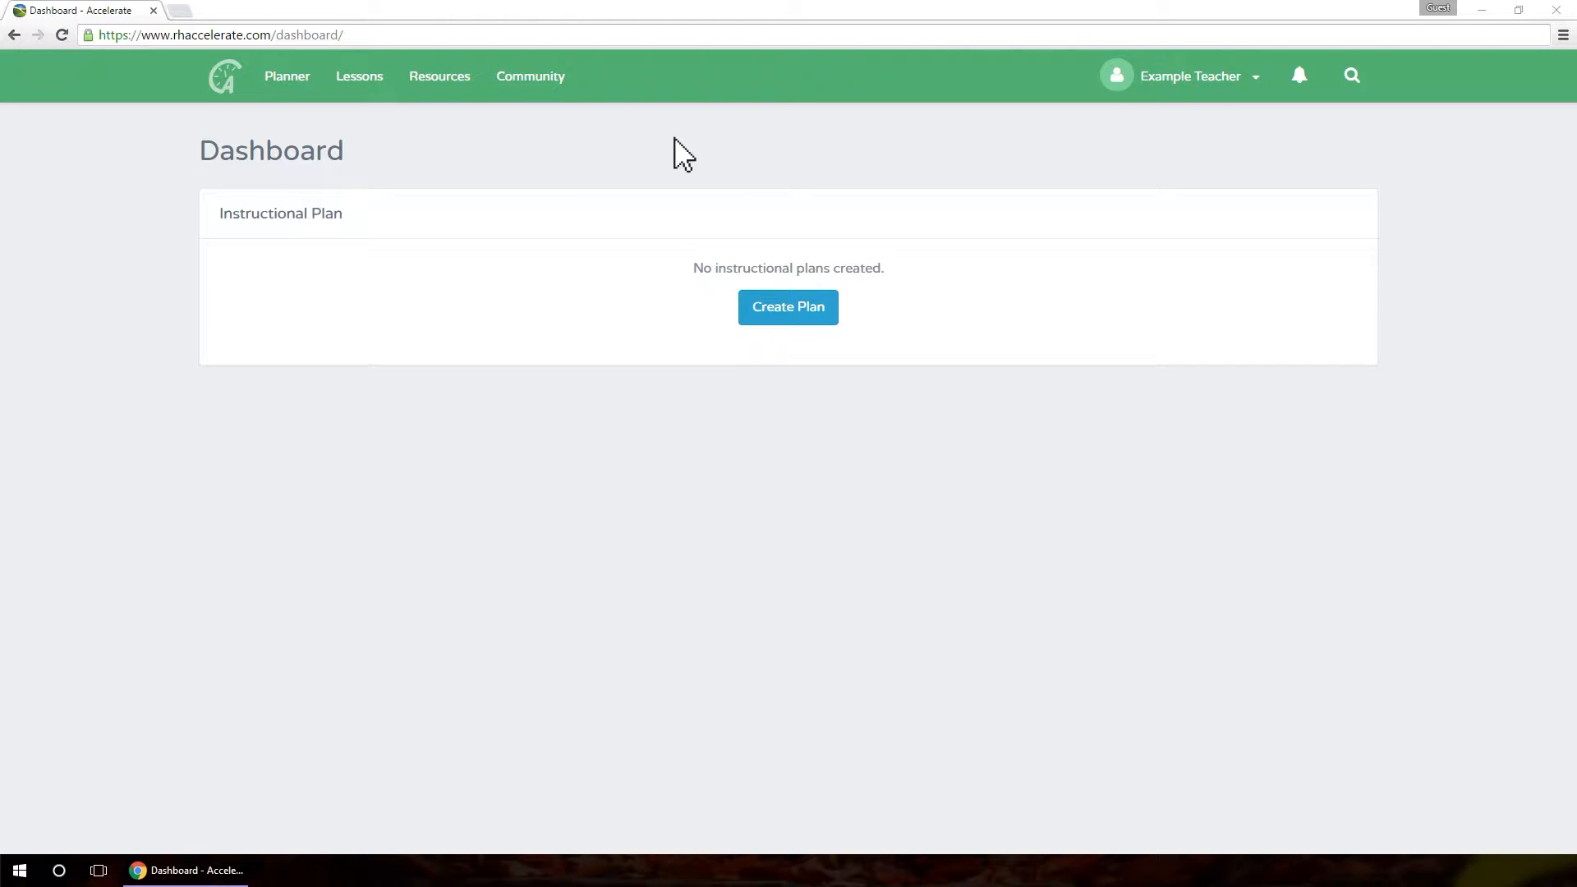
mouse_move(670, 149)
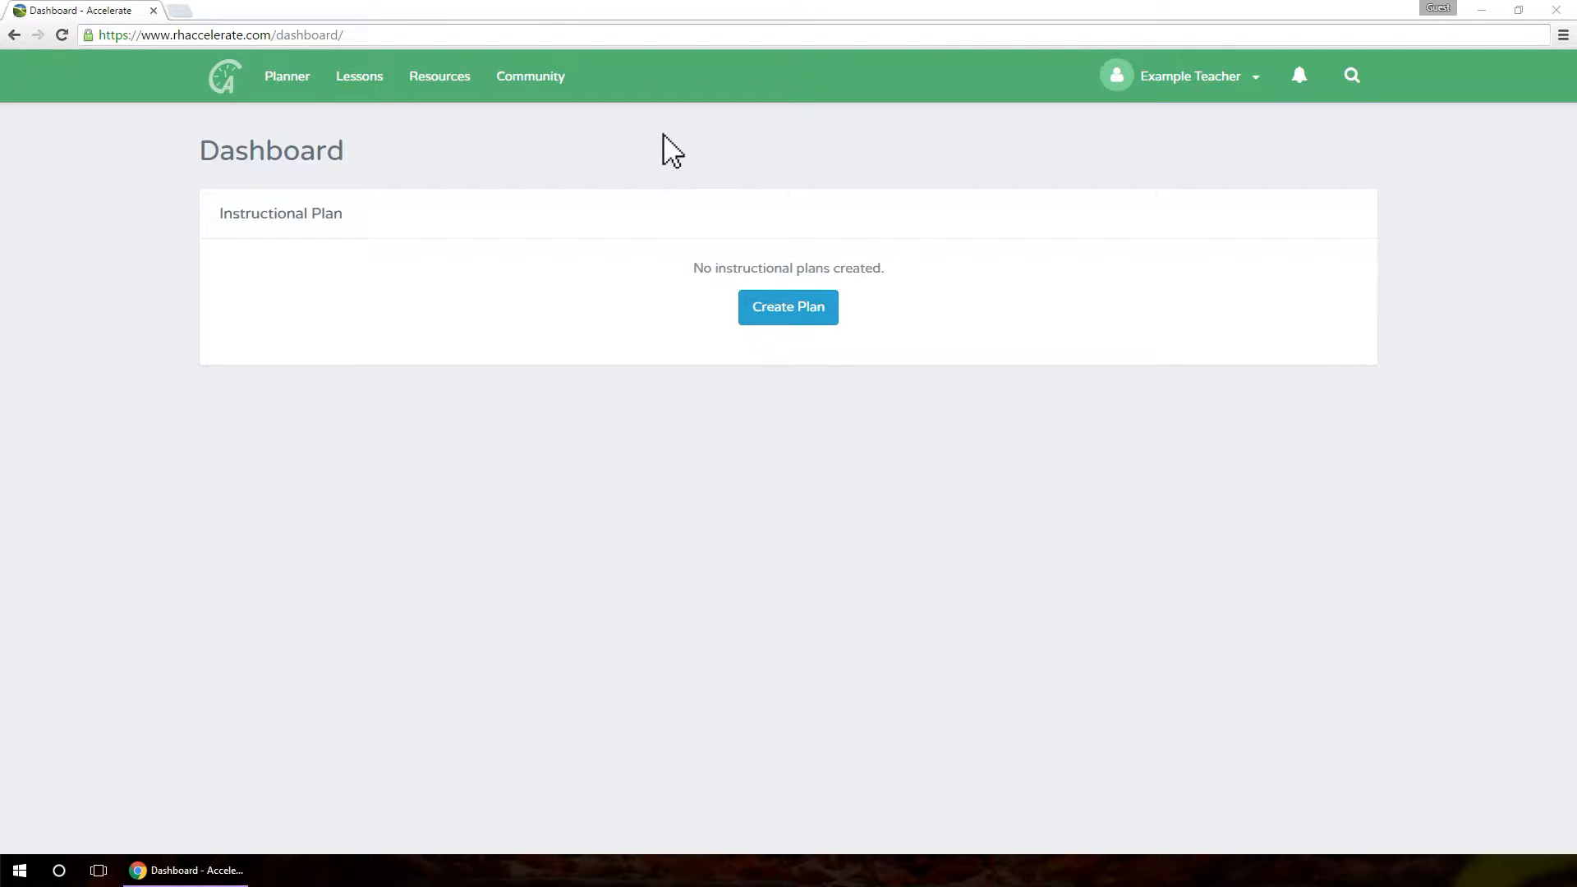
Go to the Community forum and open the 'Welcome to the RH Accelerate Community Forum!' thread.
left_click(522, 75)
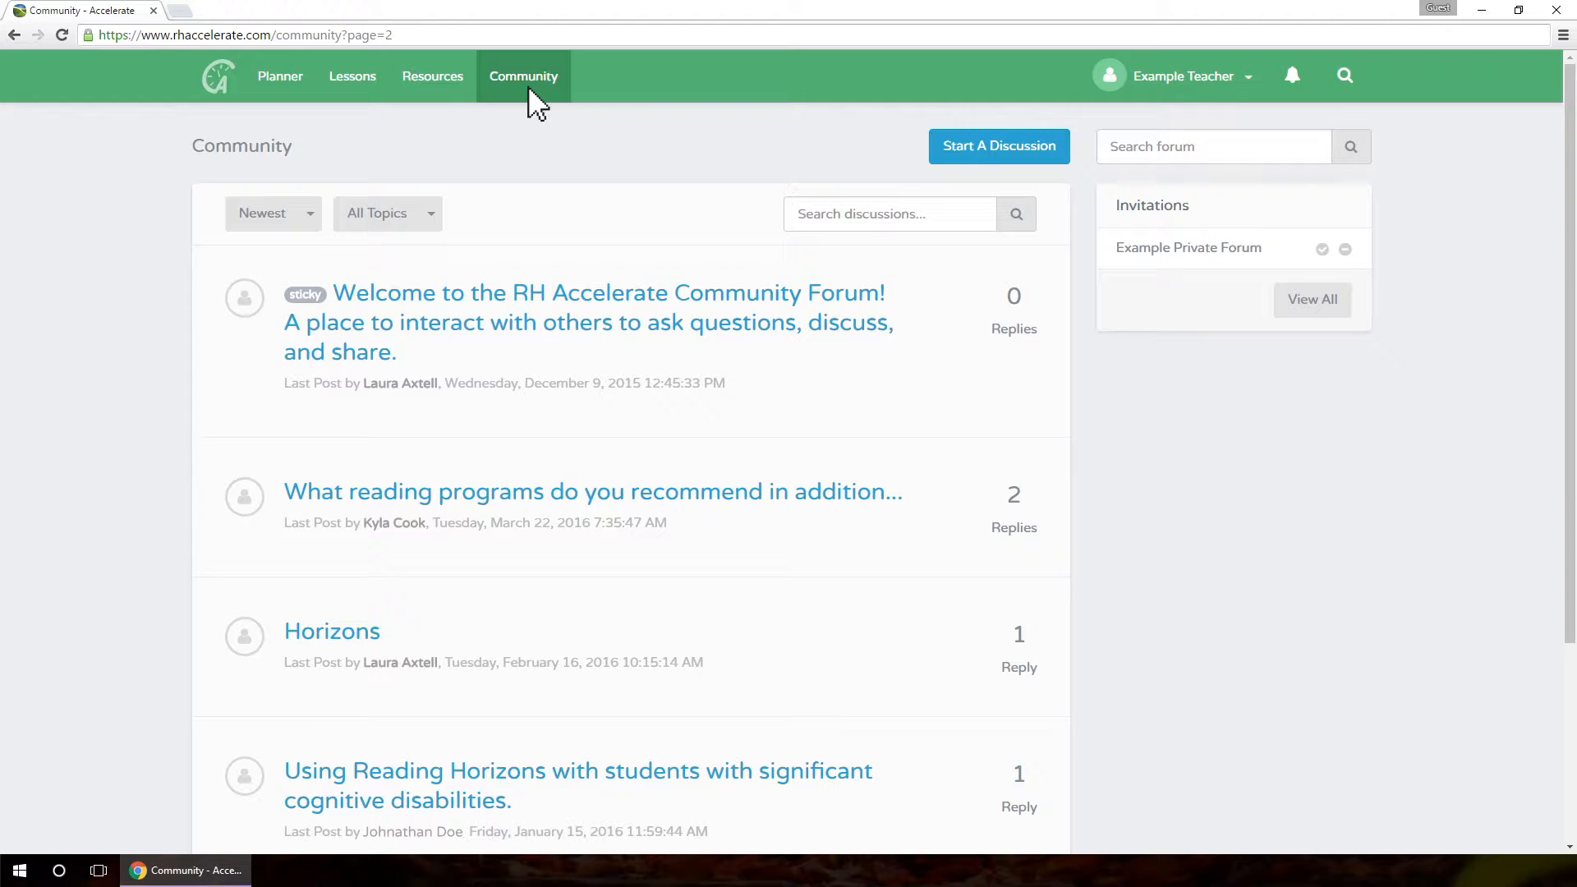
mouse_move(593, 115)
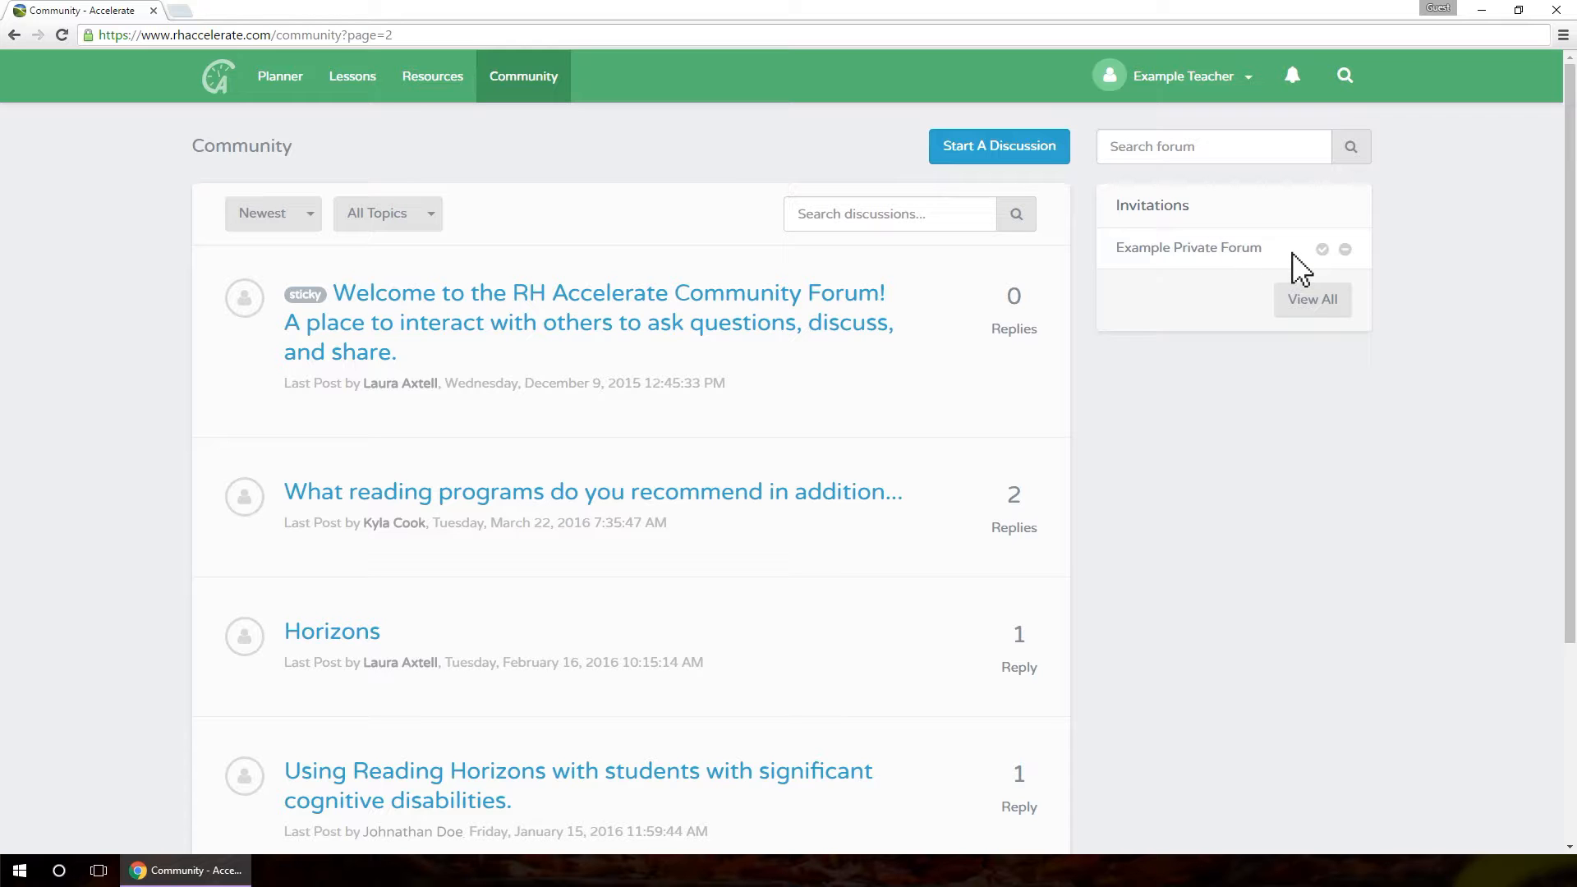
mouse_move(1112, 261)
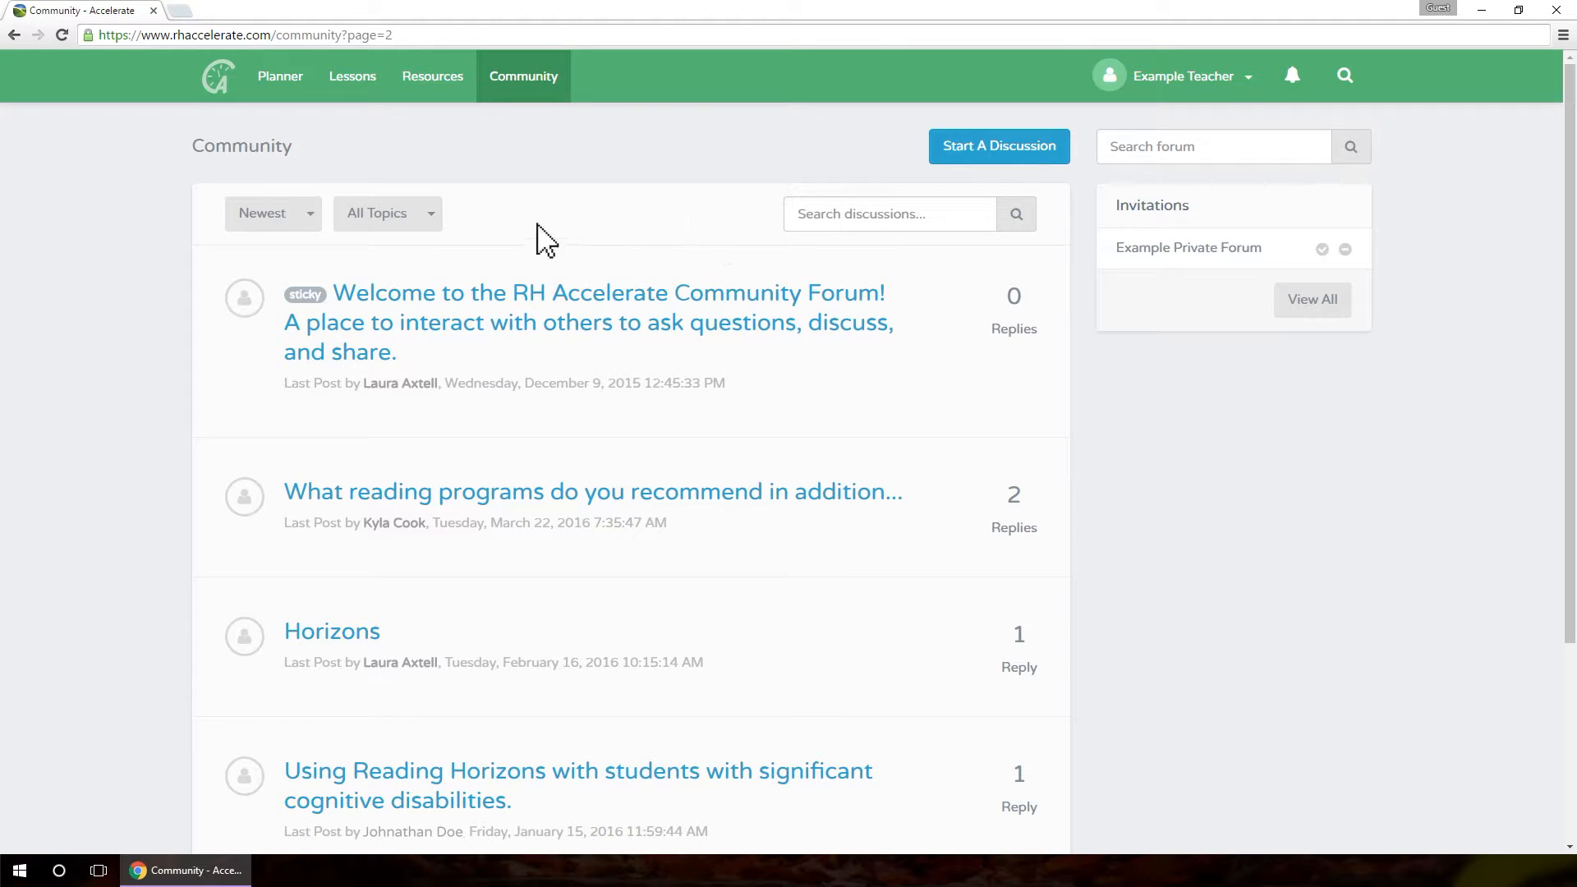
left_click(272, 212)
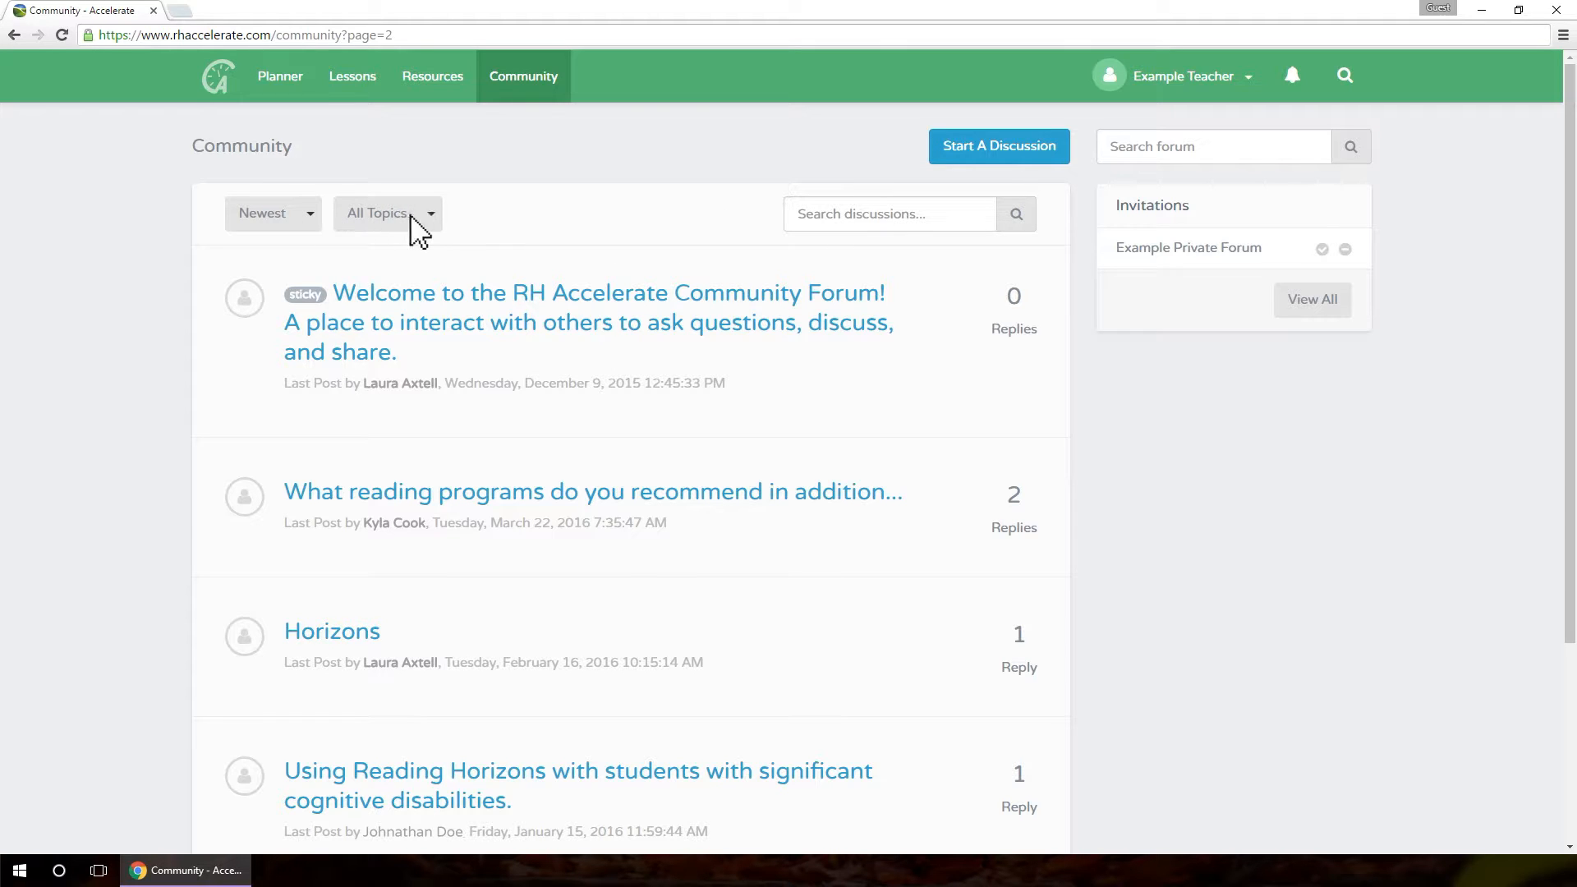
mouse_move(442, 230)
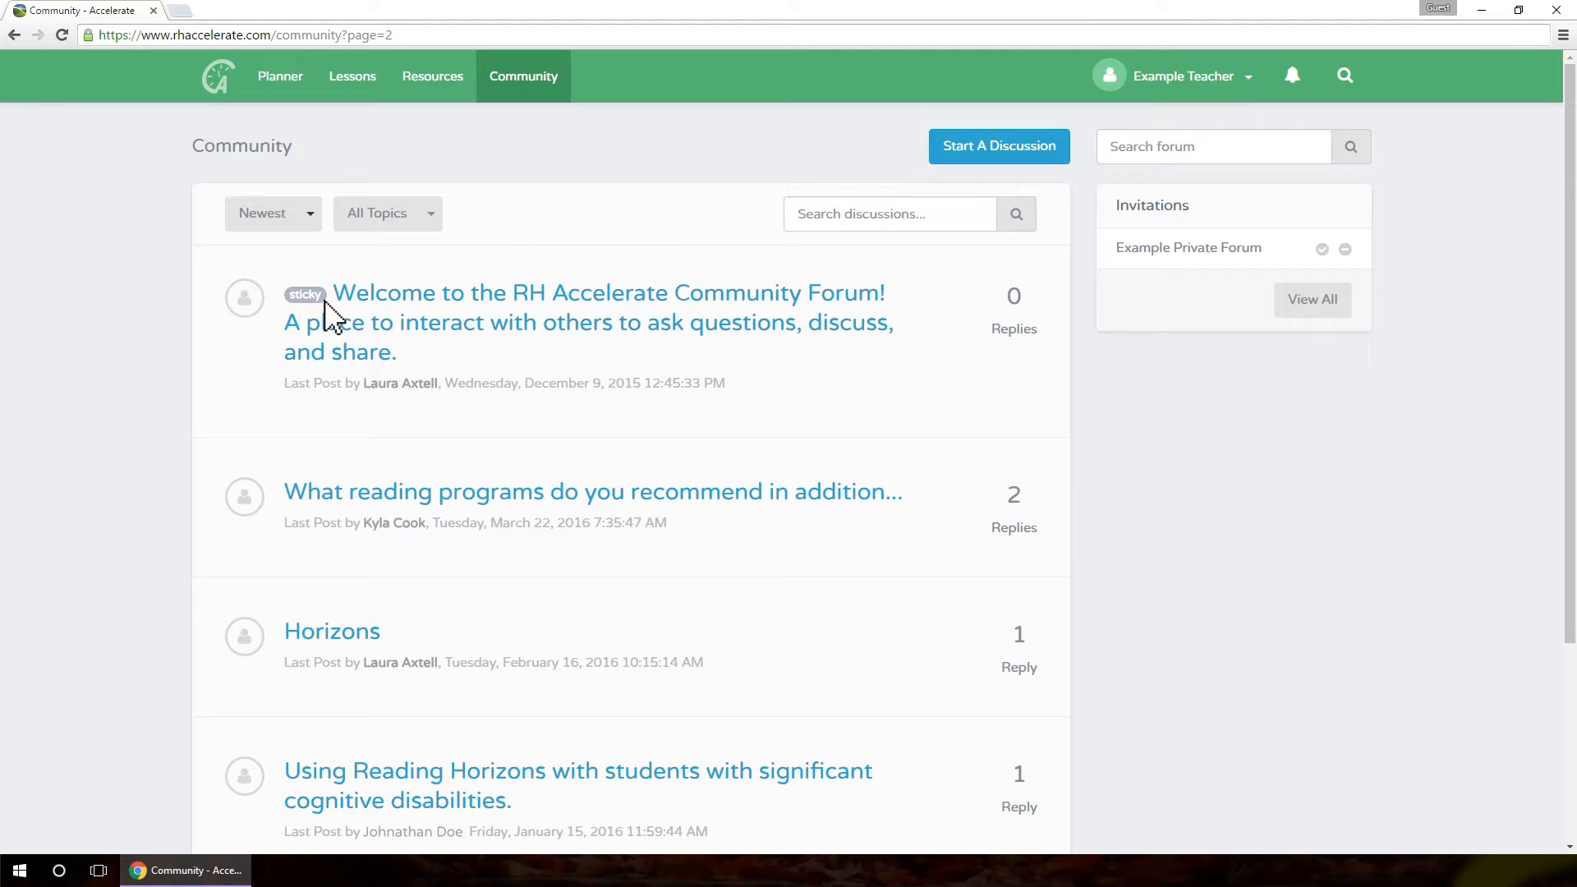
left_click(888, 213)
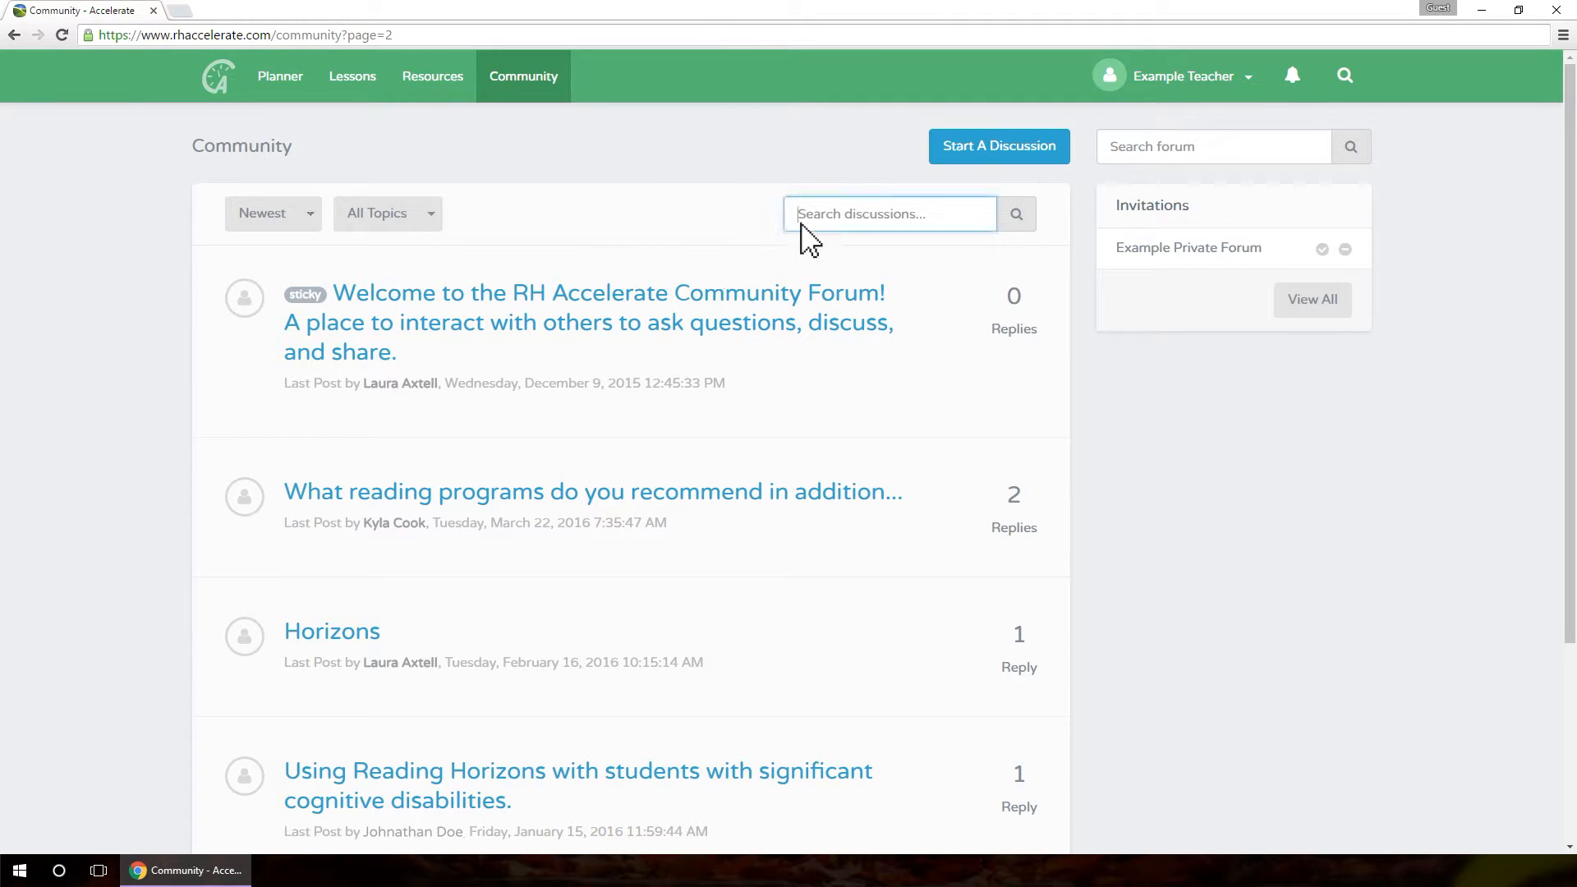
mouse_move(739, 251)
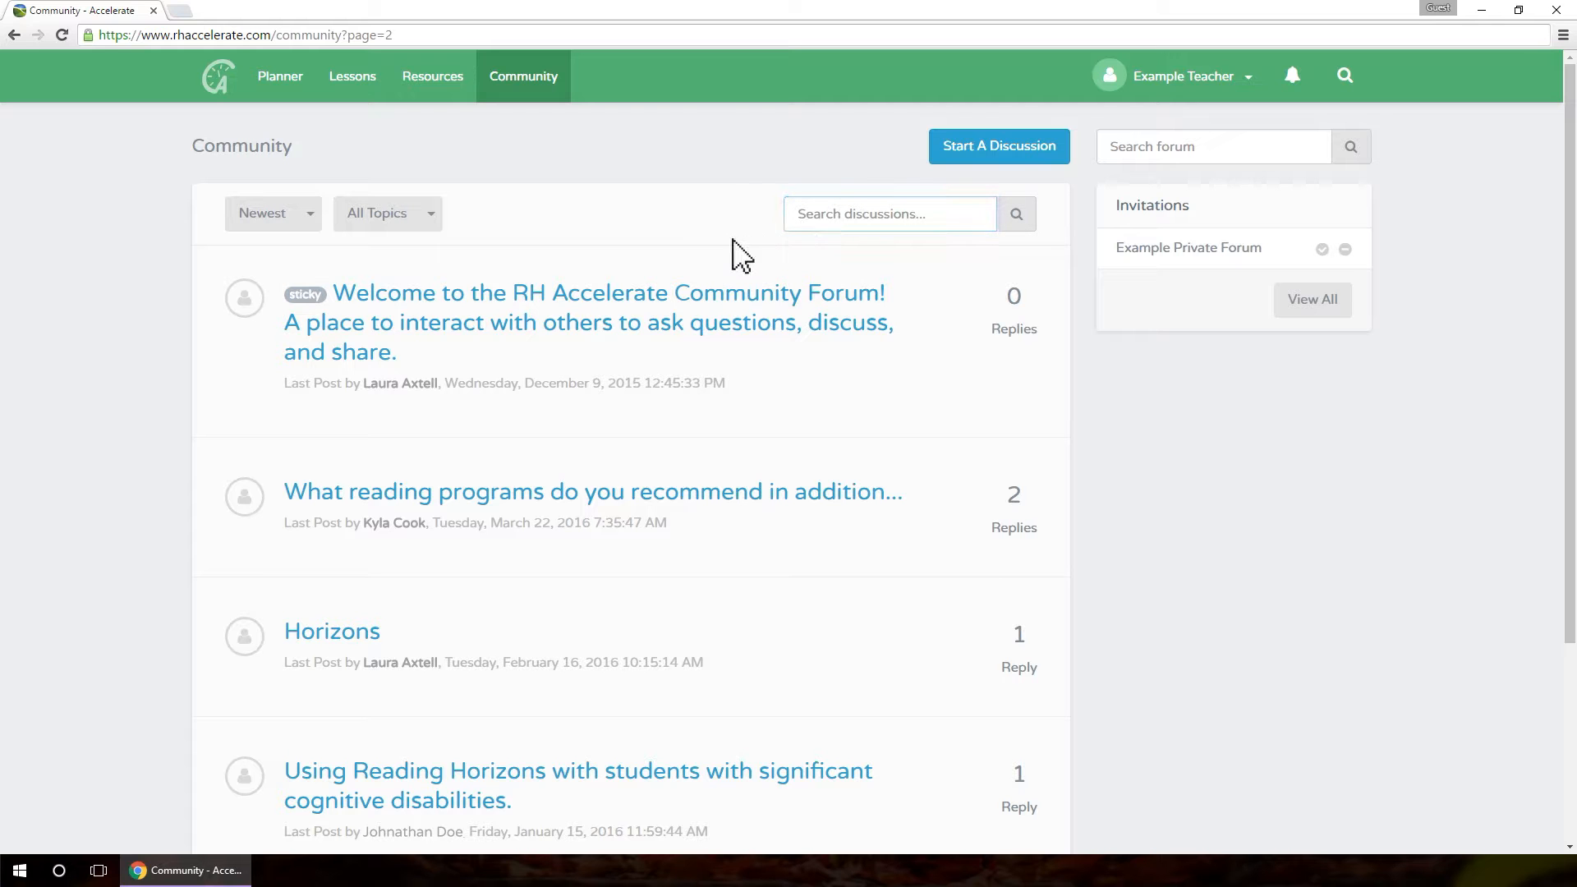
left_click(609, 292)
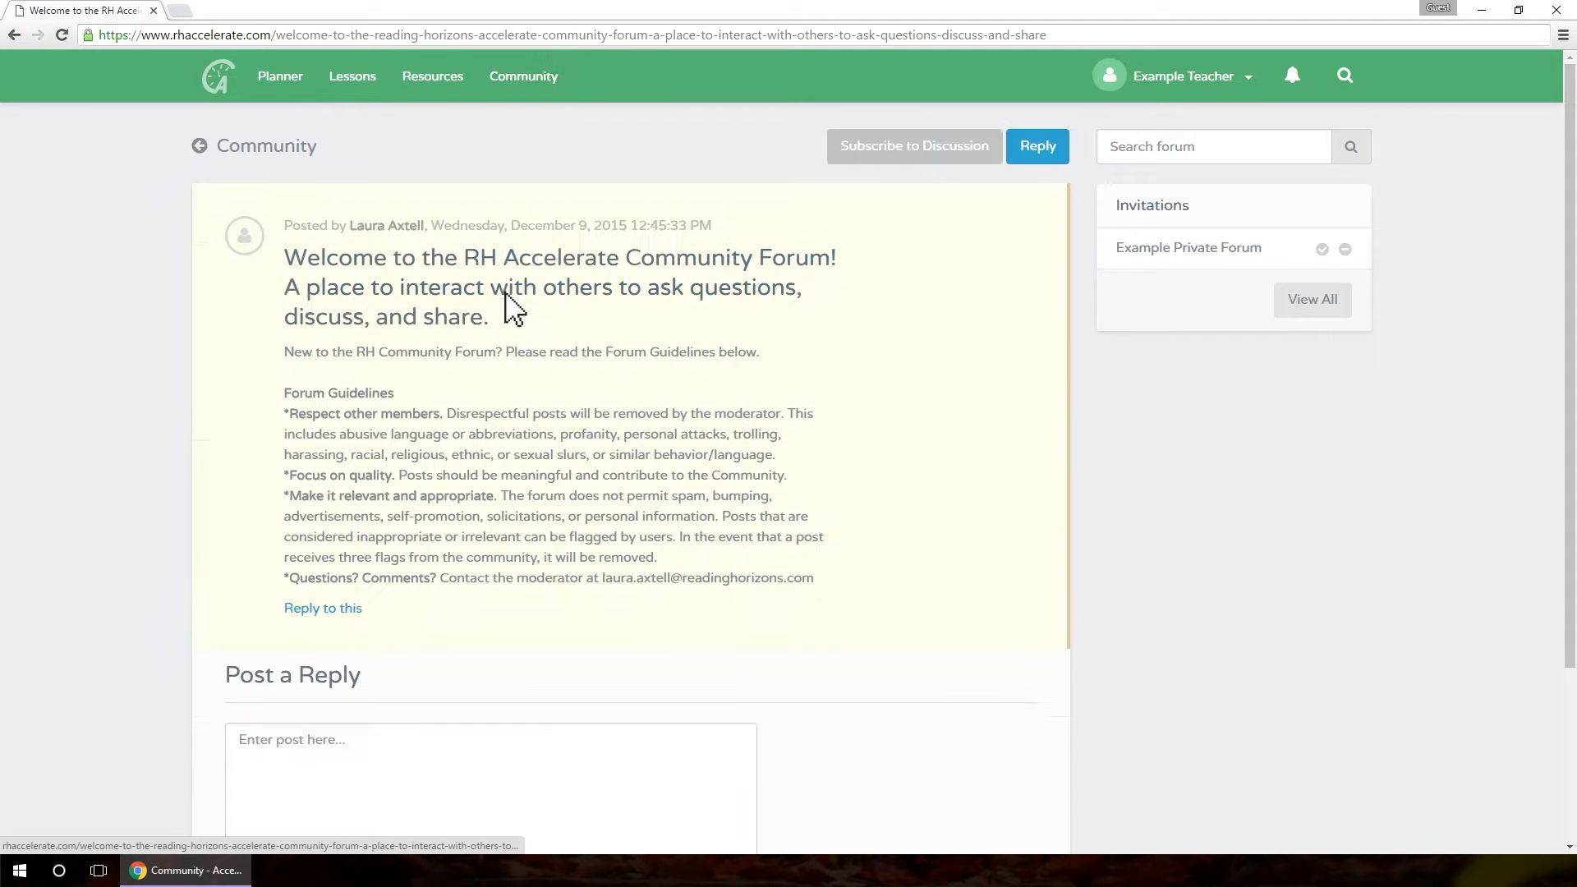
Skim the welcome thread, return to the Community list and bring up a blank Start a Discussion form.
scroll("down", 3)
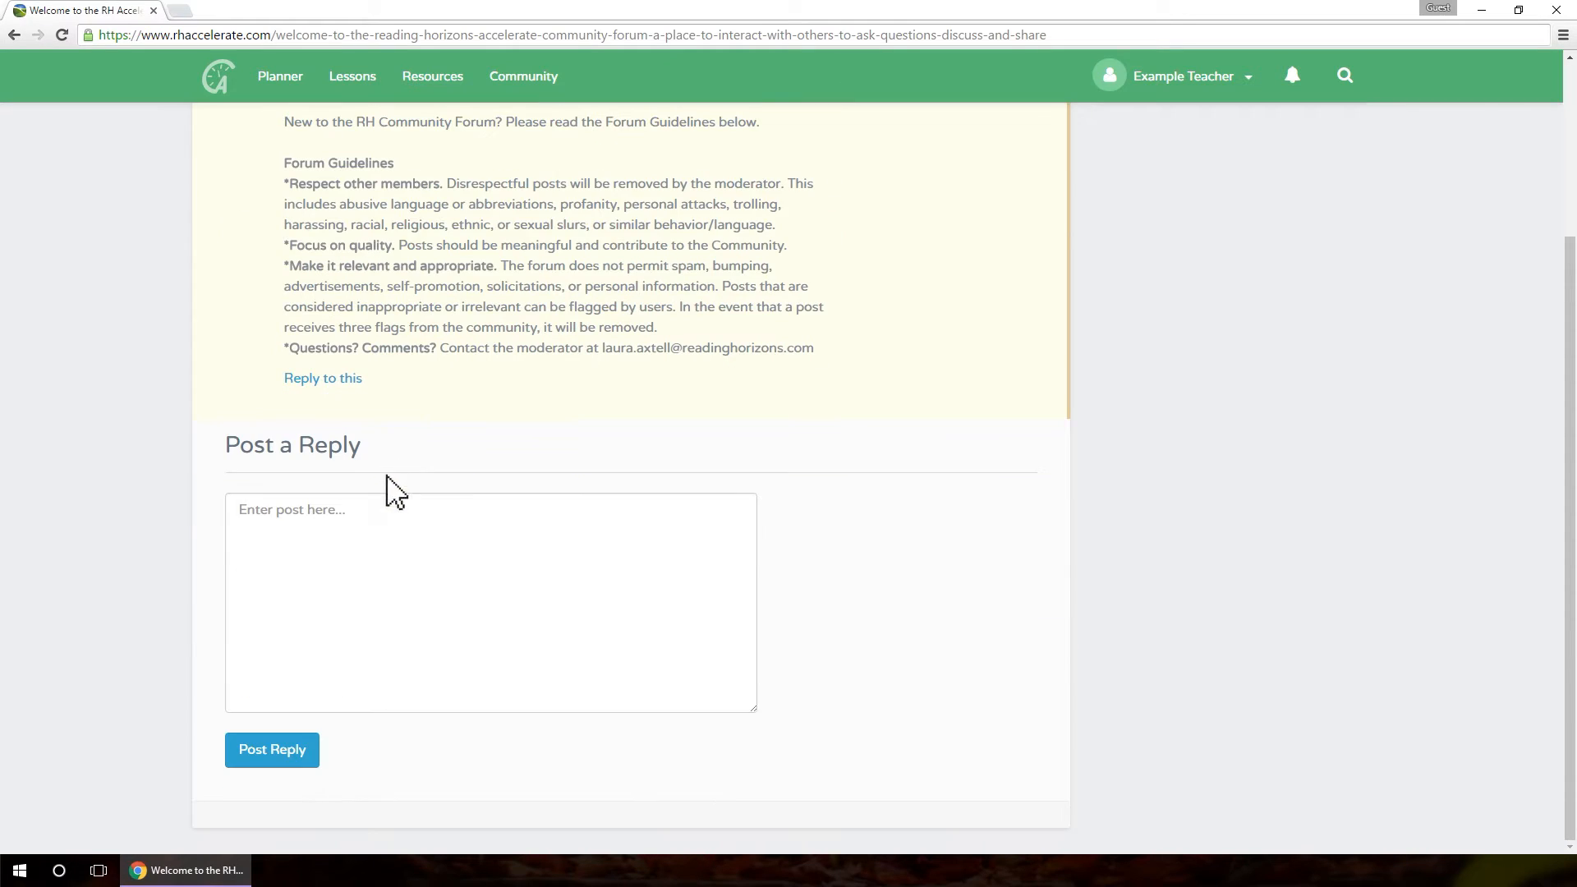
mouse_move(372, 533)
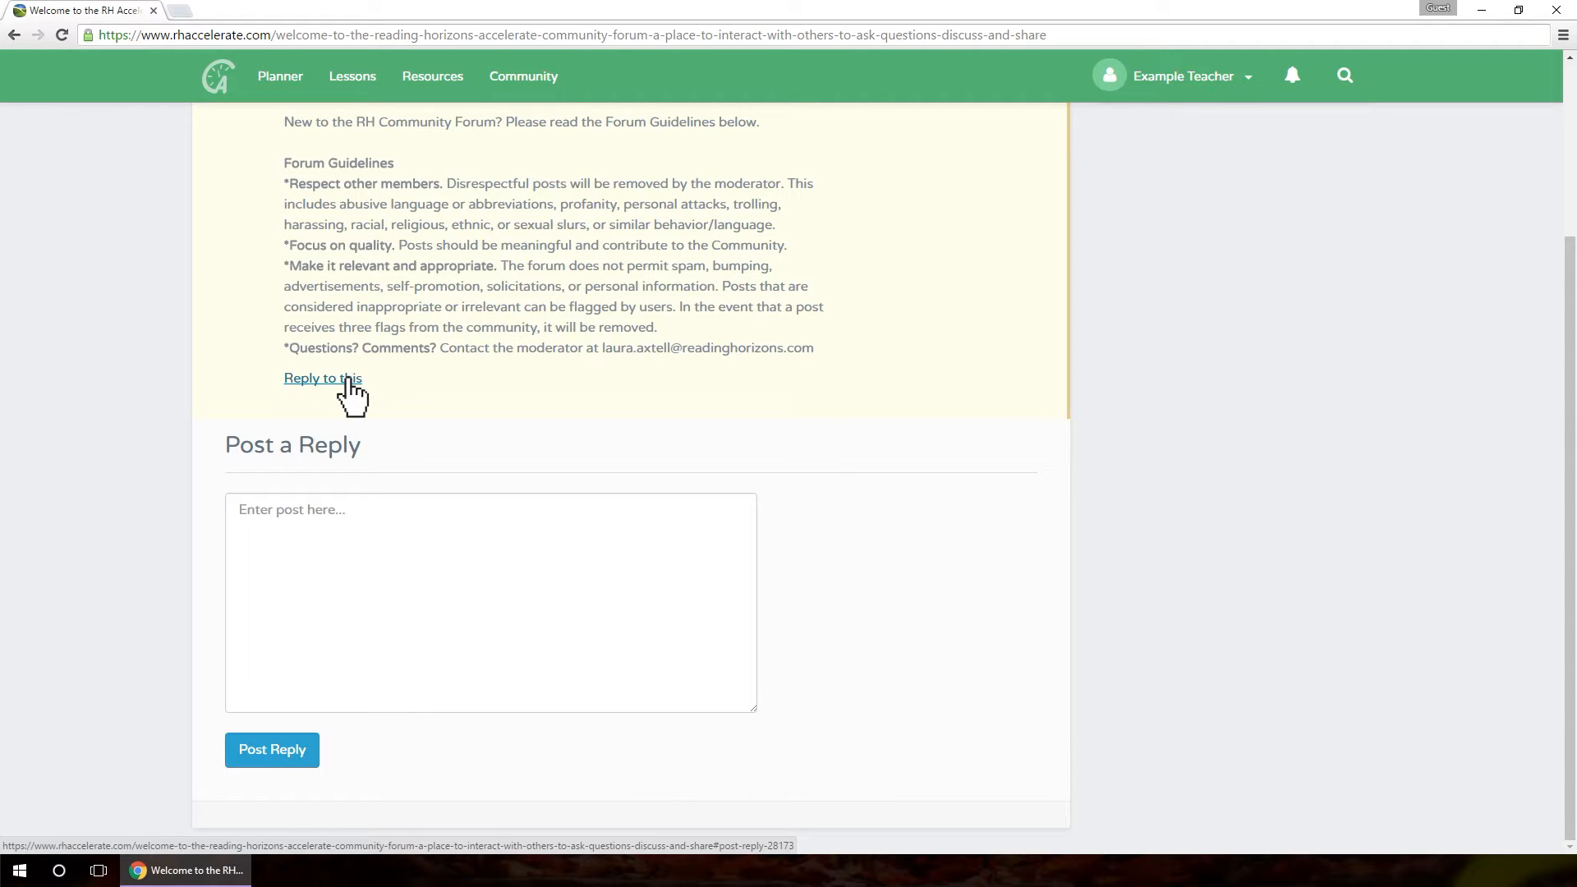
mouse_move(393, 379)
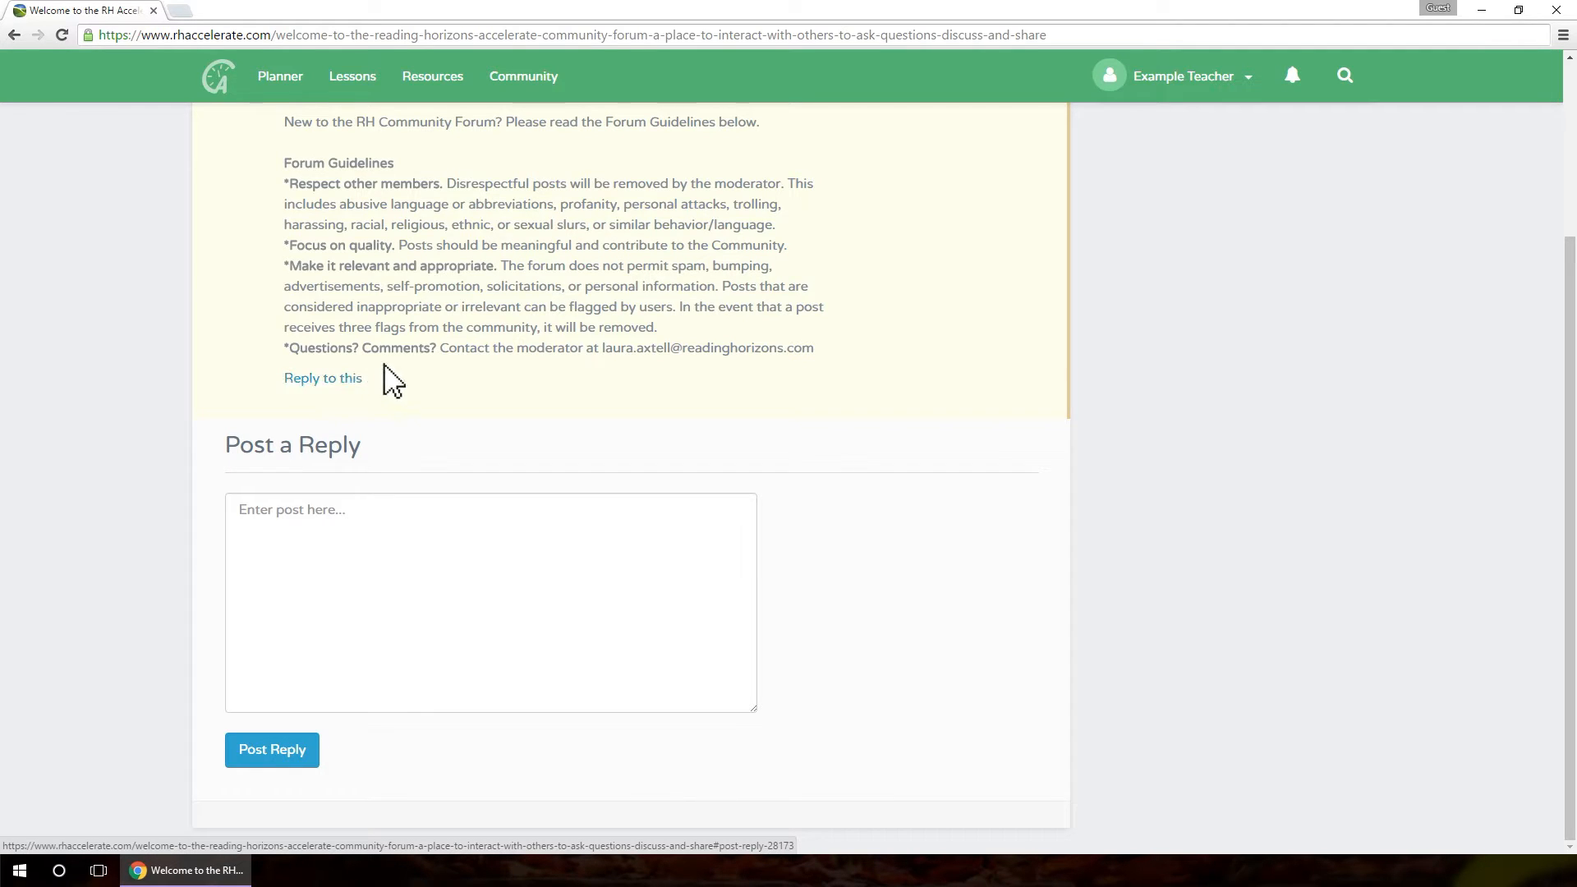
scroll("up", 3)
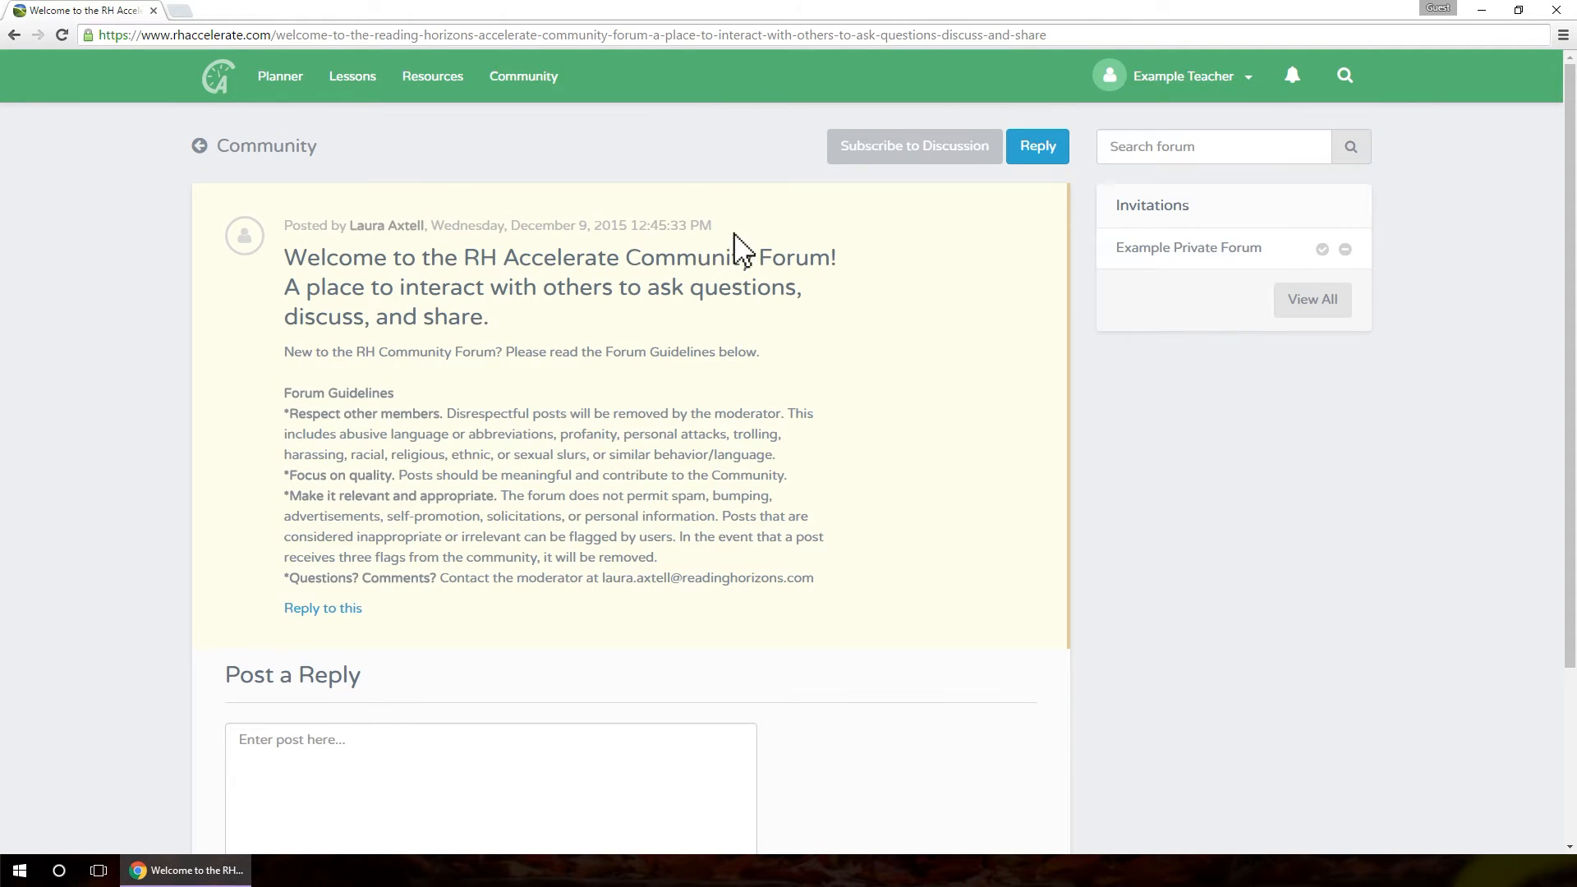
mouse_move(914, 146)
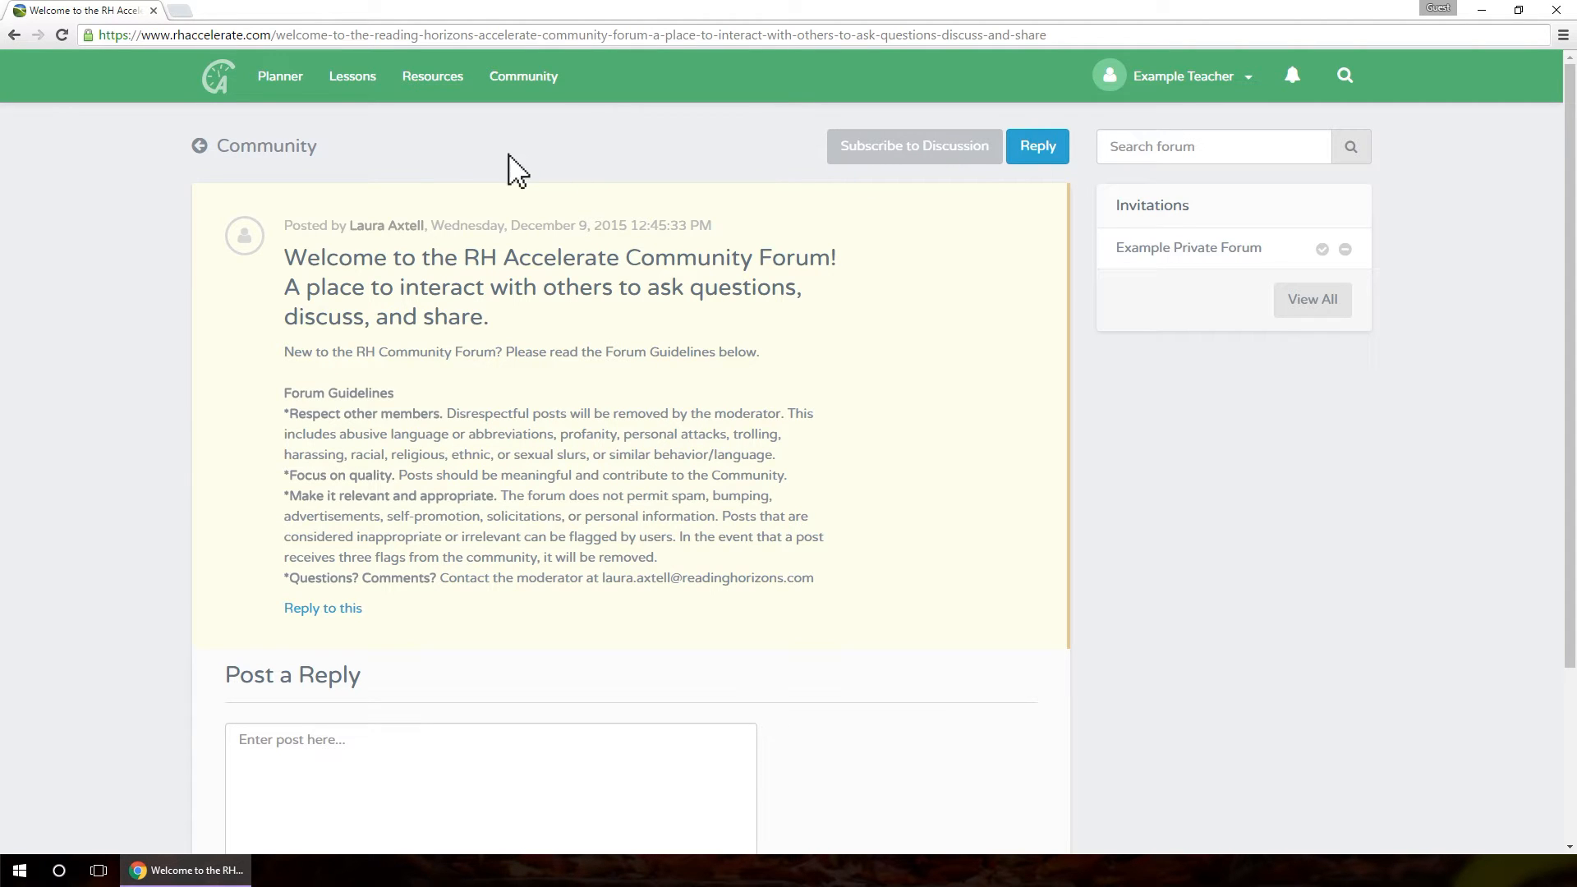
left_click(266, 147)
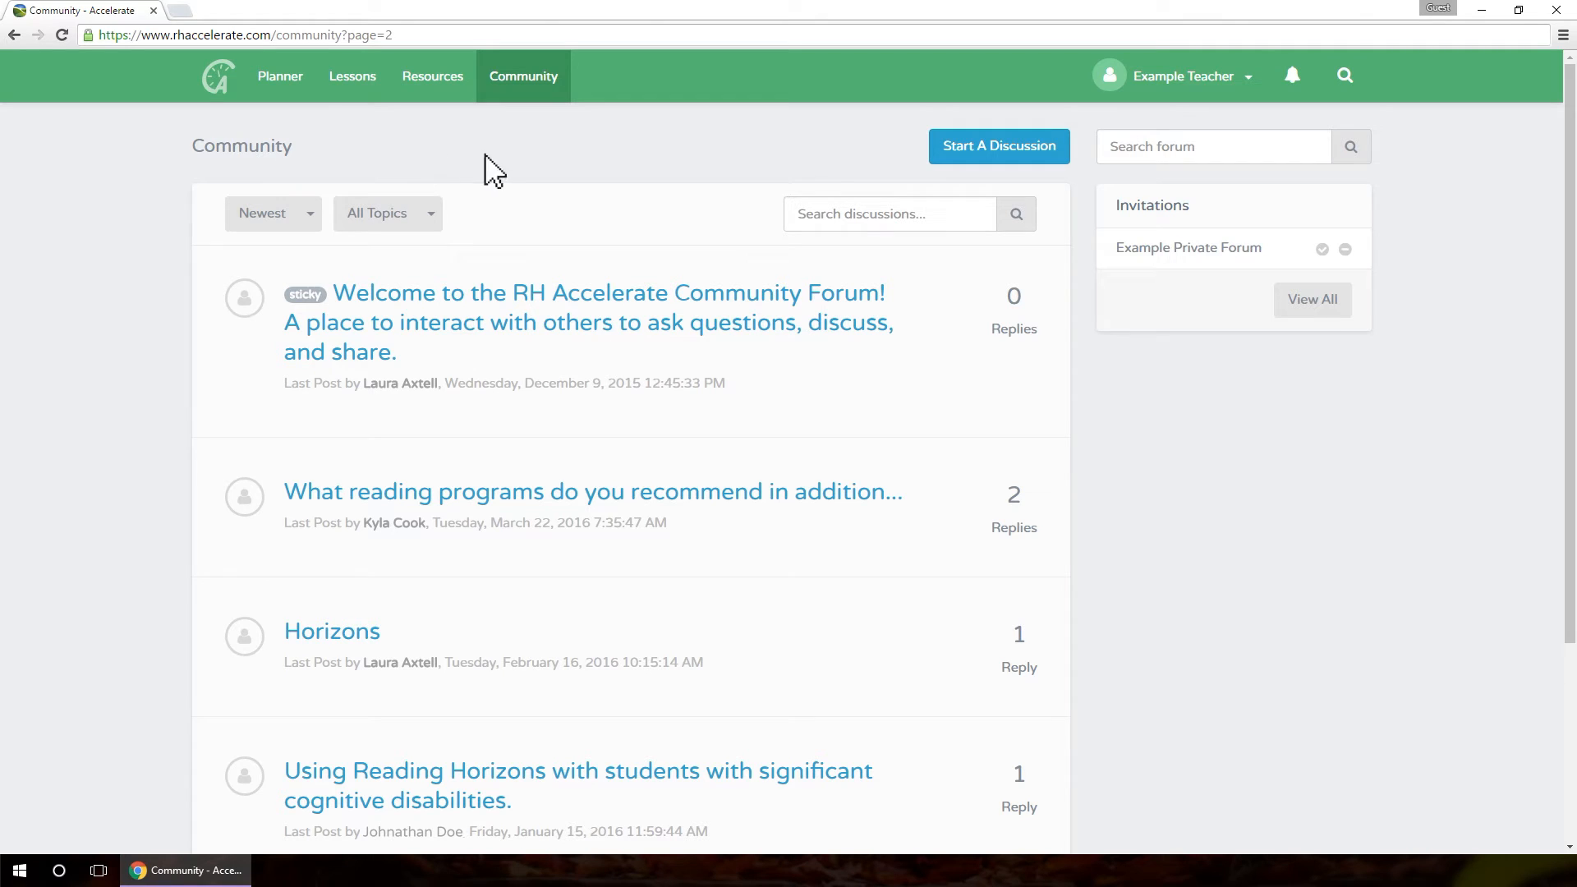
left_click(998, 146)
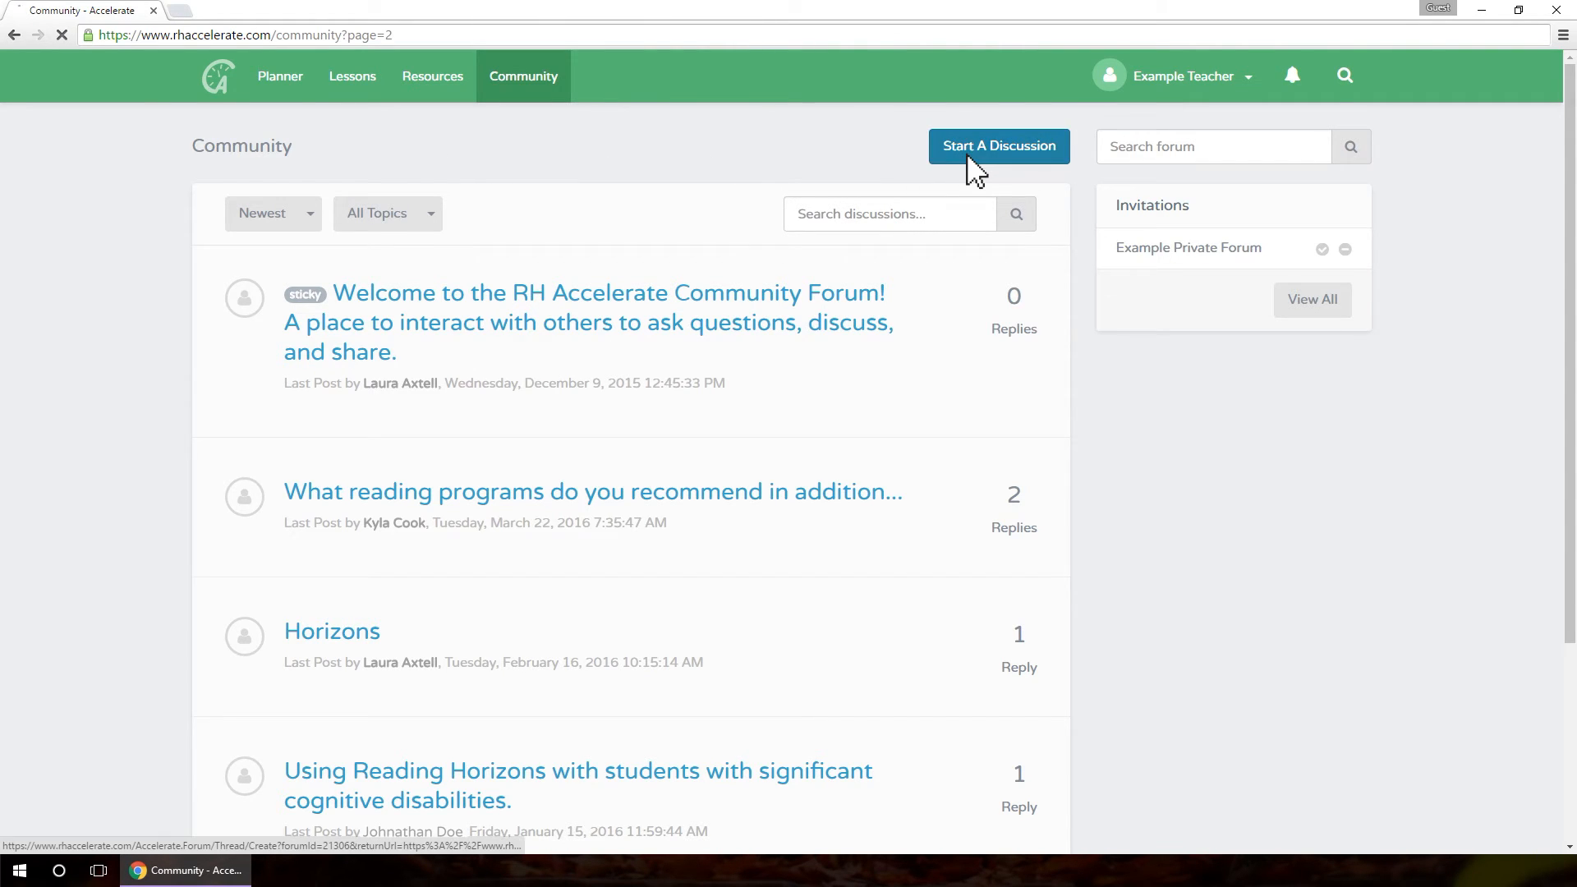
left_click(997, 147)
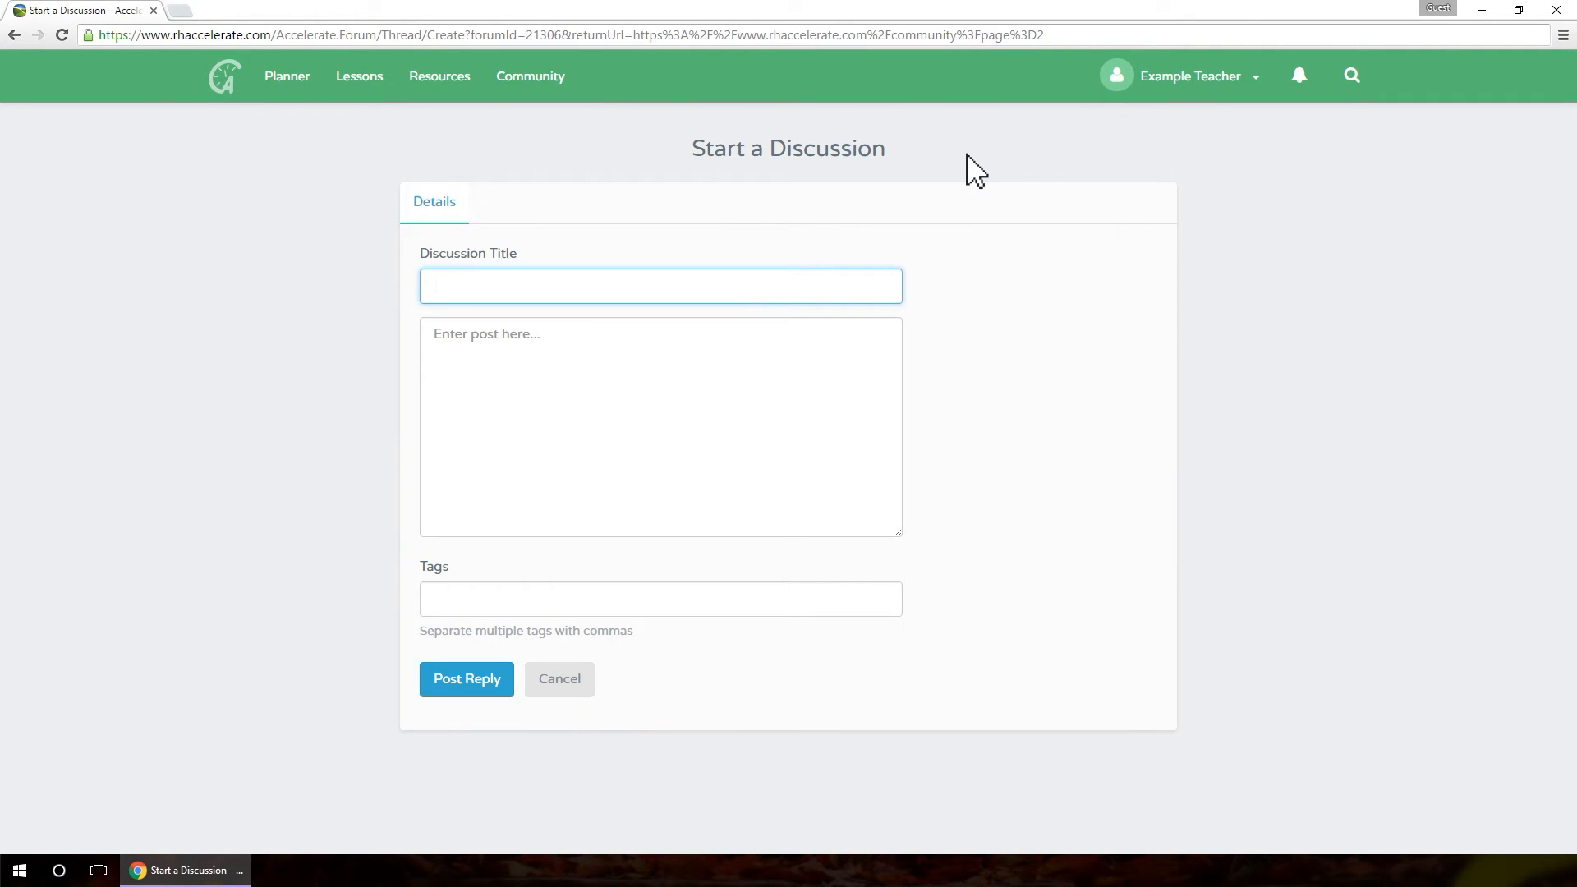
Enter title 'Example Title', post 'Example Post' and tags 'Example, Tags' in the discussion form.
type("Example Title")
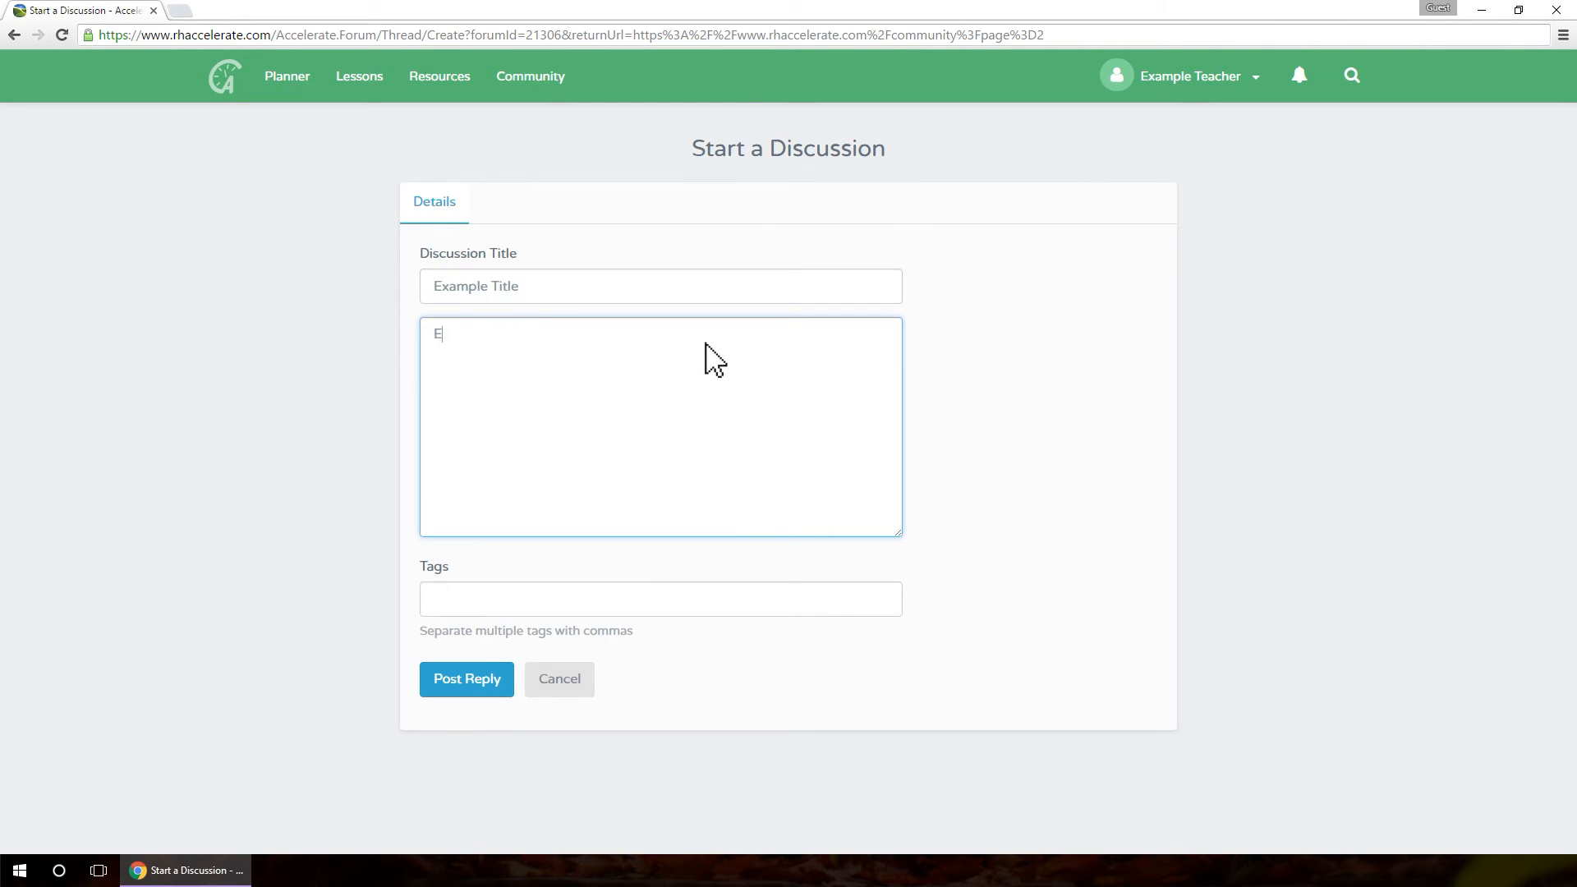
type("xample Post")
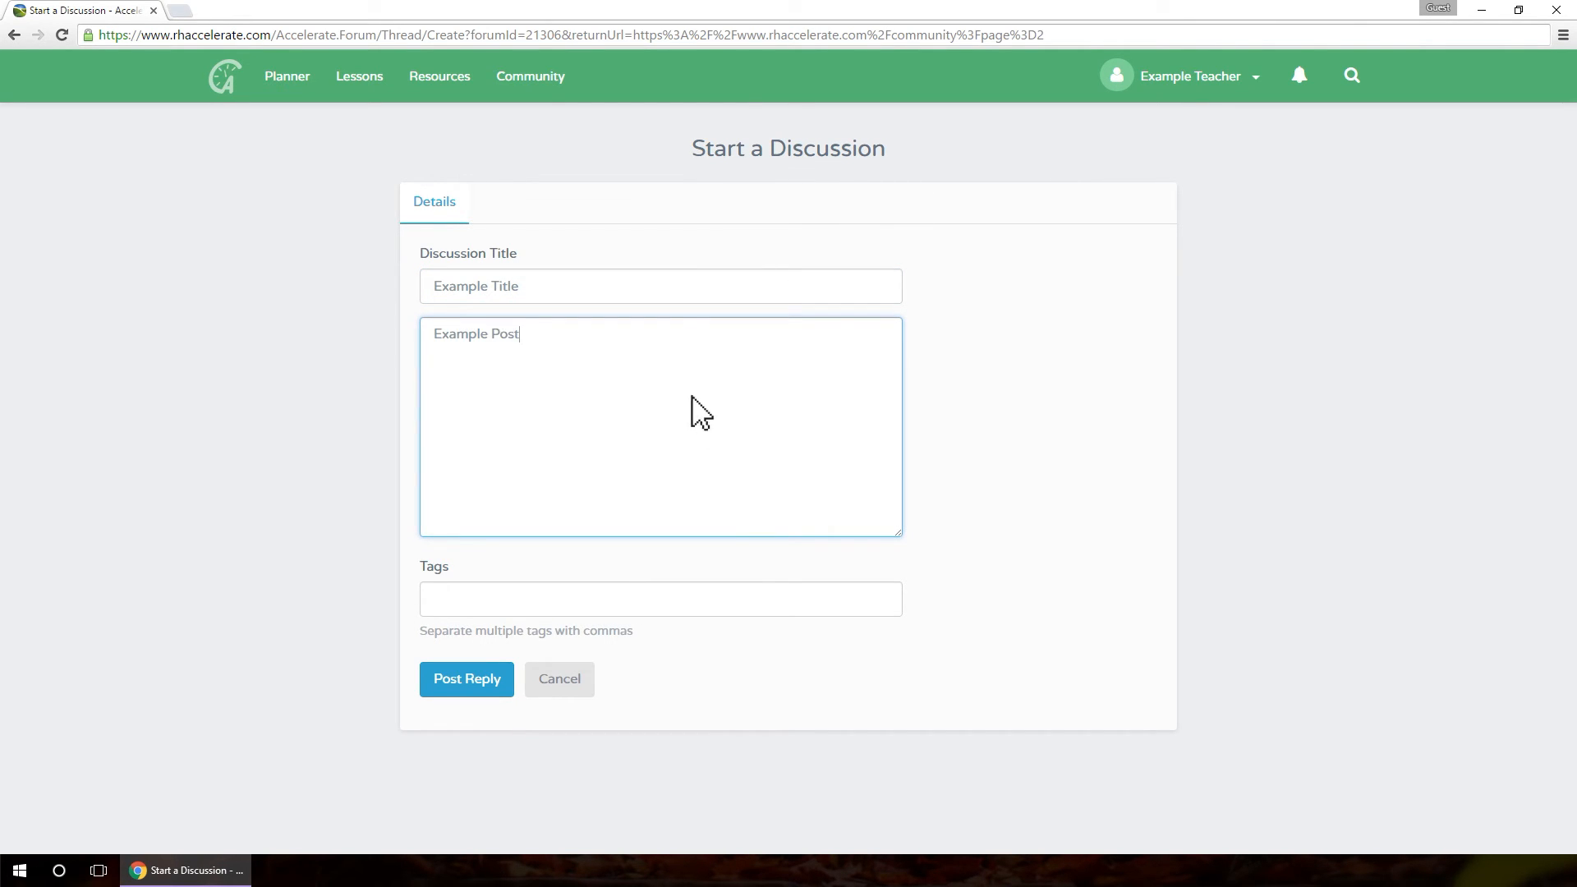
type("Example,")
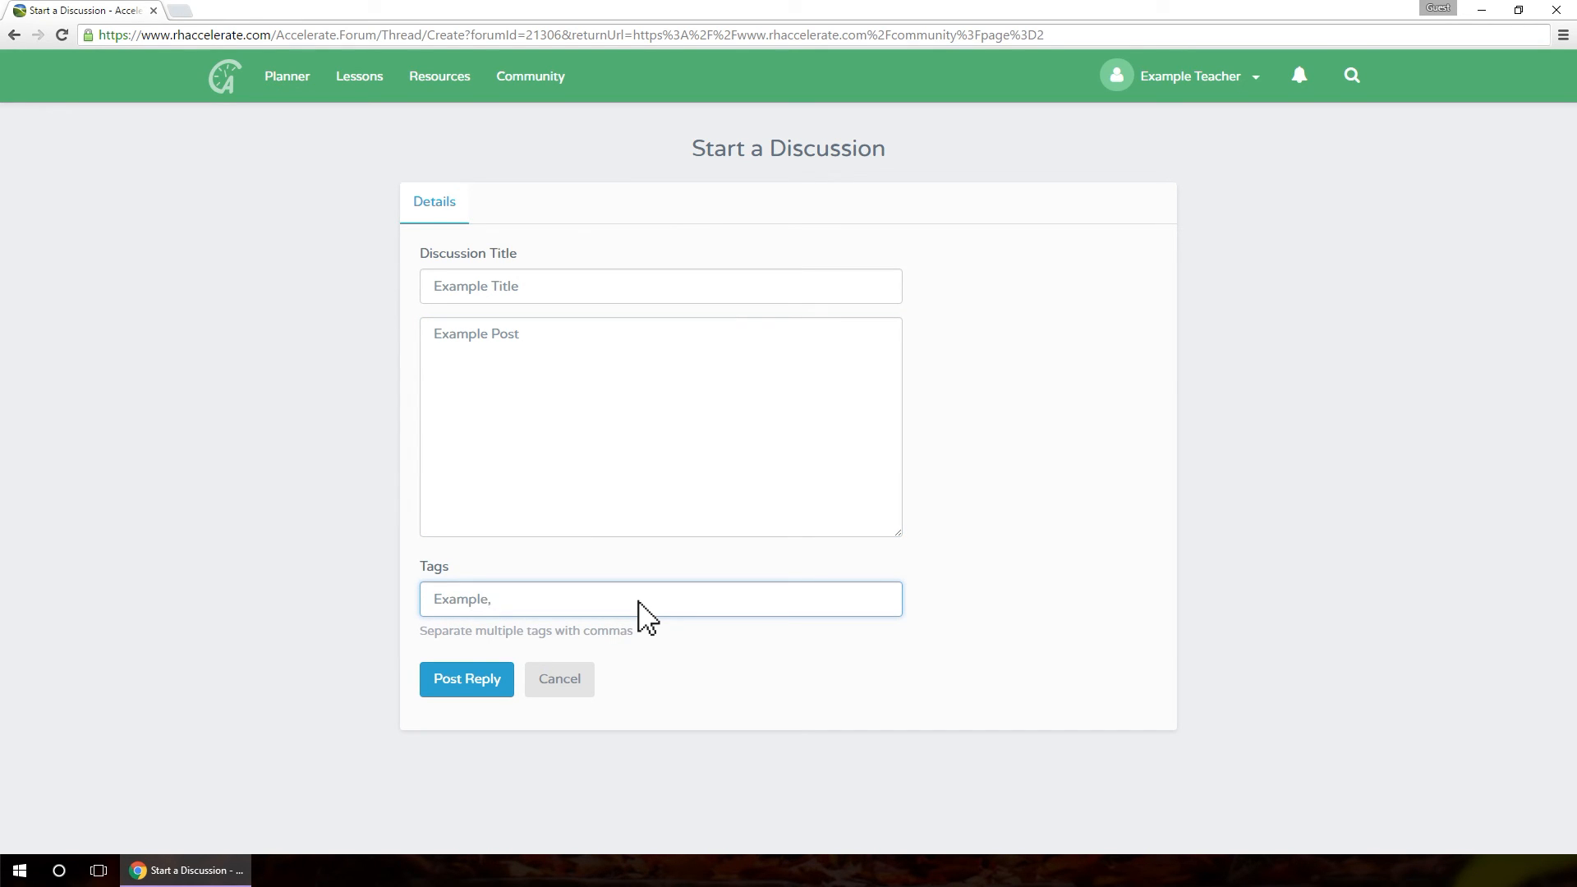
type("Tags")
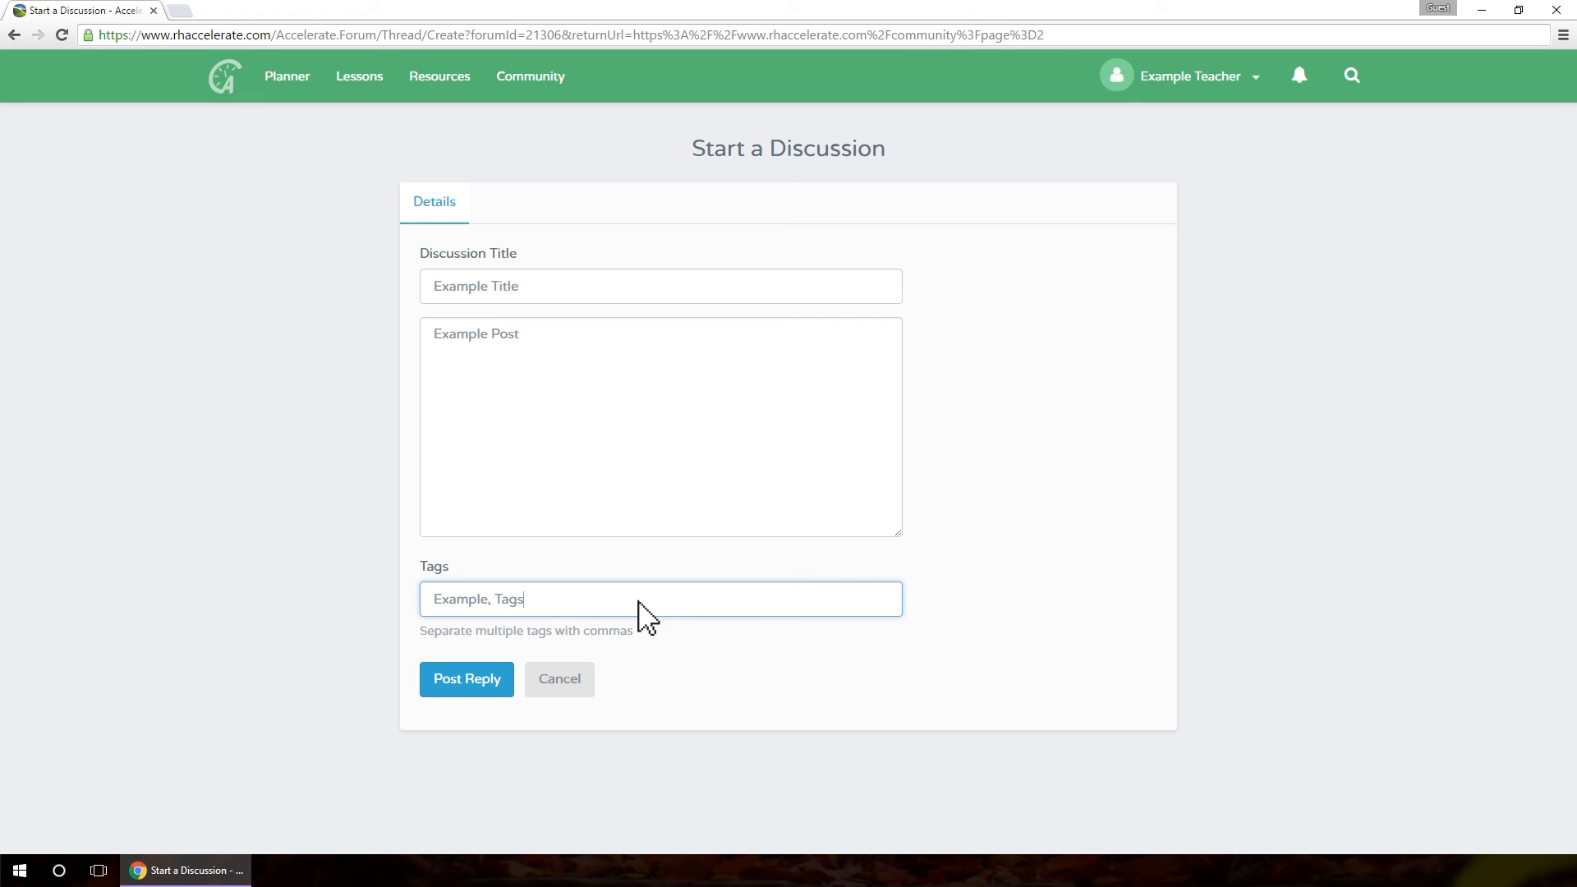